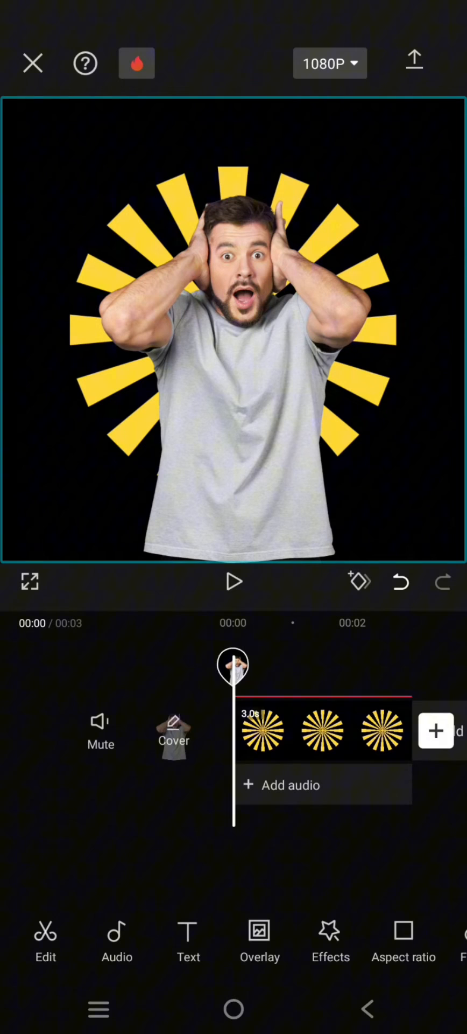
- Select the sunburst clip on the timeline so its edit toolbar appears
left_click(323, 731)
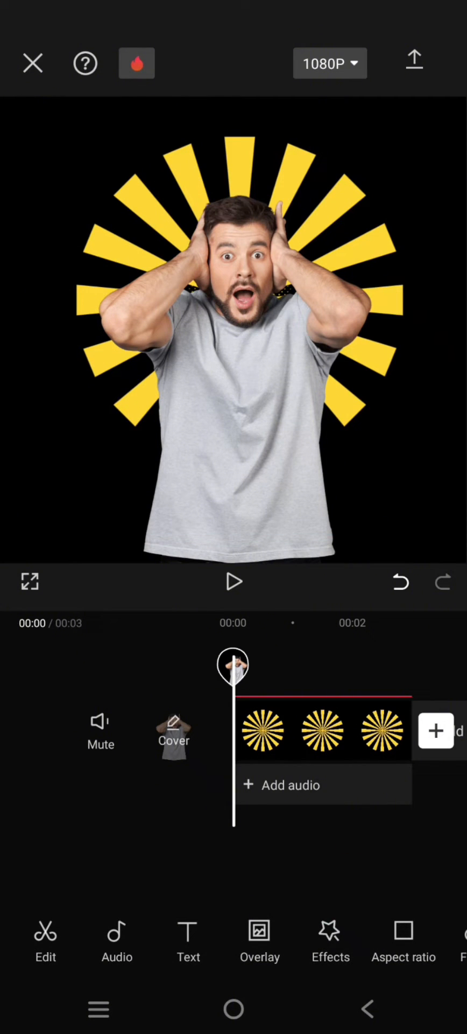
left_click(322, 731)
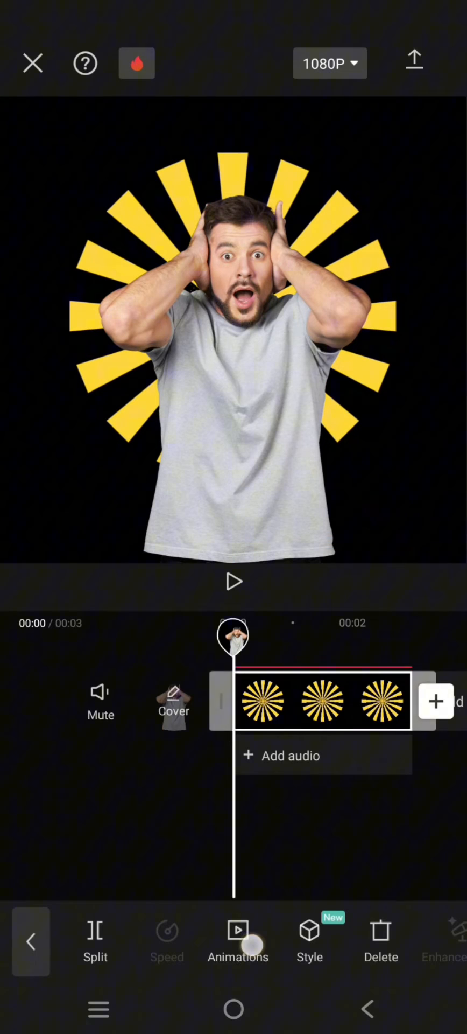
- Apply the Zoom 1 in-animation at 0.5 s to the sunburst clip and confirm
left_click(238, 940)
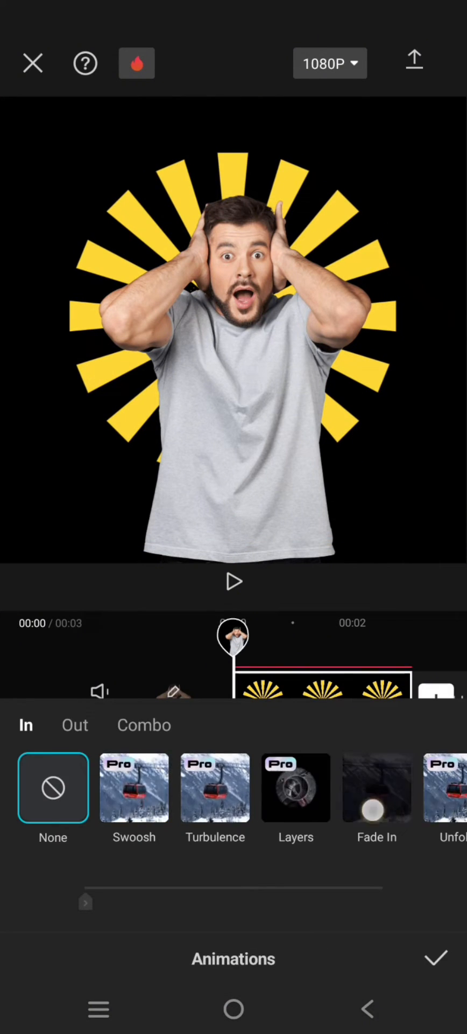
scroll("left", 3)
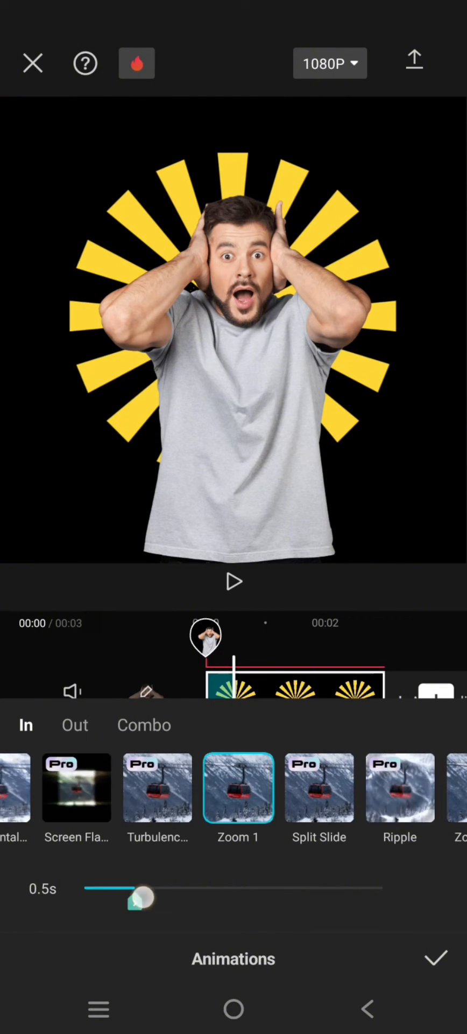
left_click(435, 957)
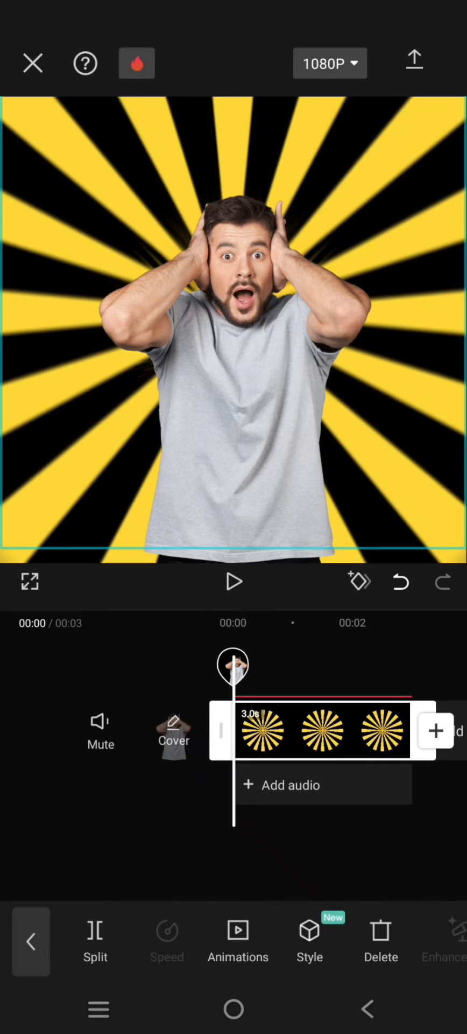
left_click(232, 582)
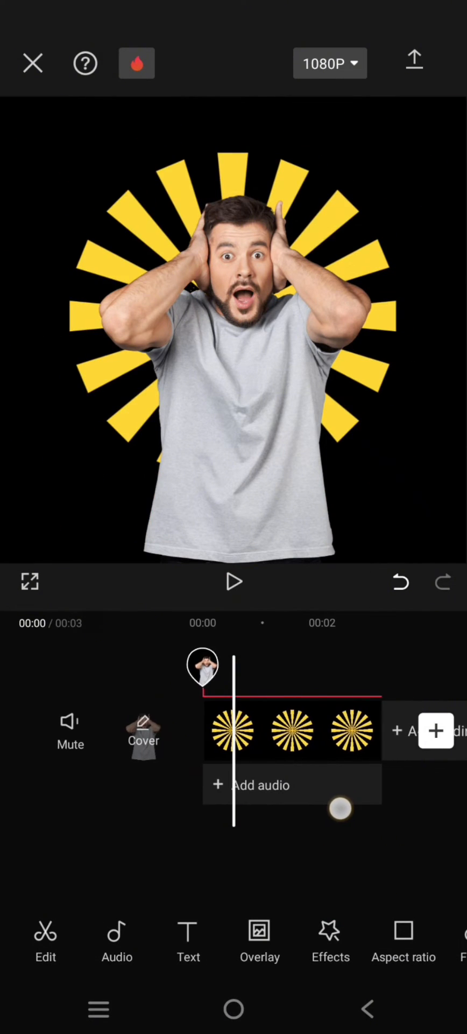
- Reselect the sunburst clip to reach its Rotate, Mirror and Crop options
left_click(294, 731)
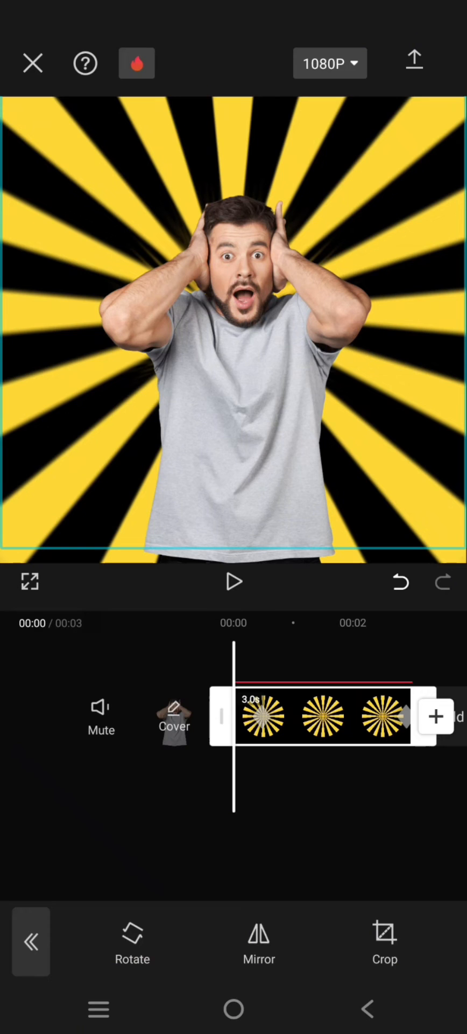
- Leave the clip's editing options and play the project back from the start
left_click(233, 582)
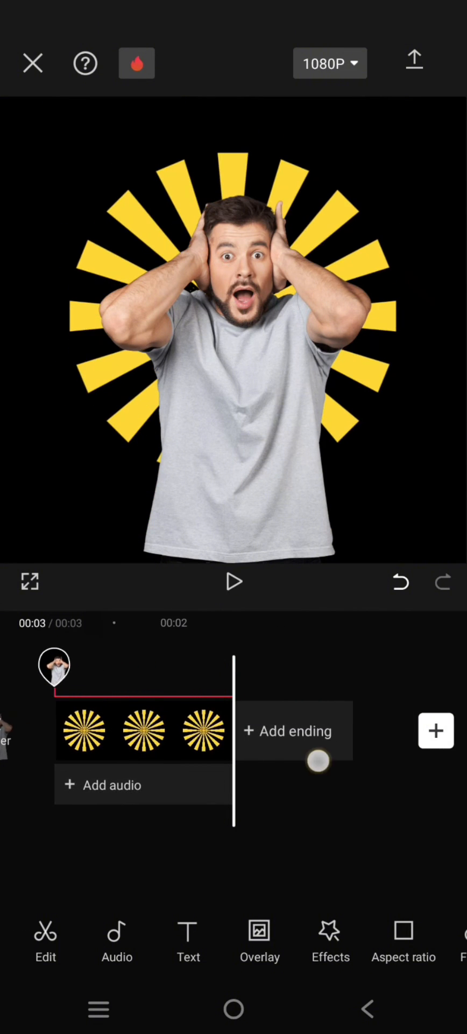
left_click(233, 582)
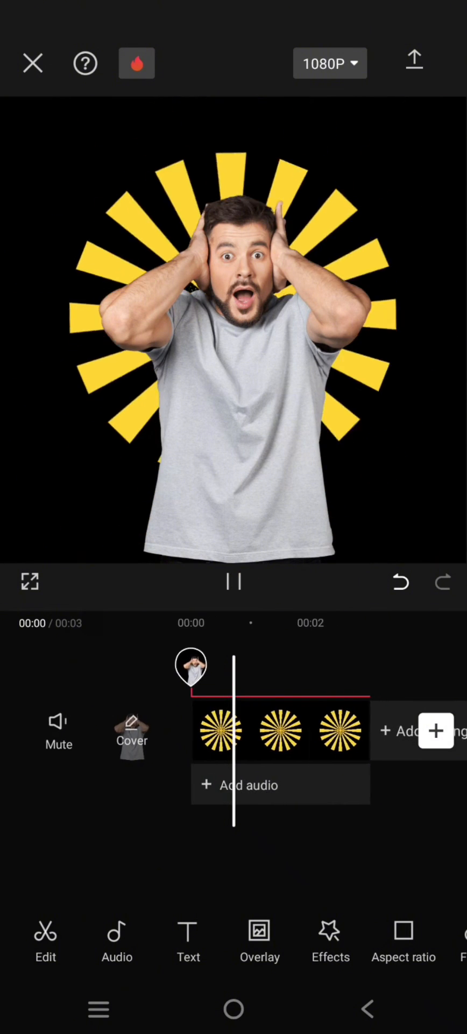